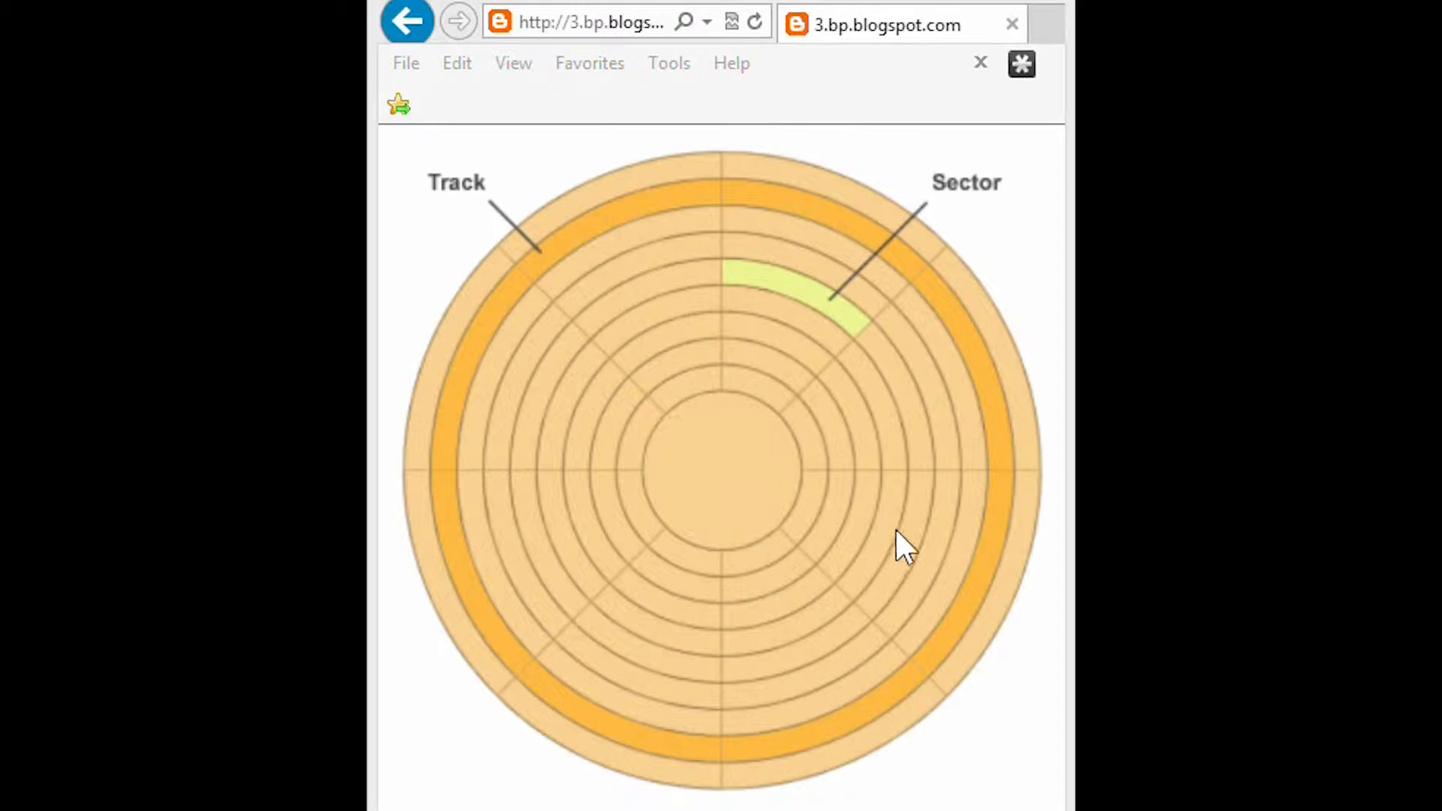
pyautogui.moveTo(821, 294)
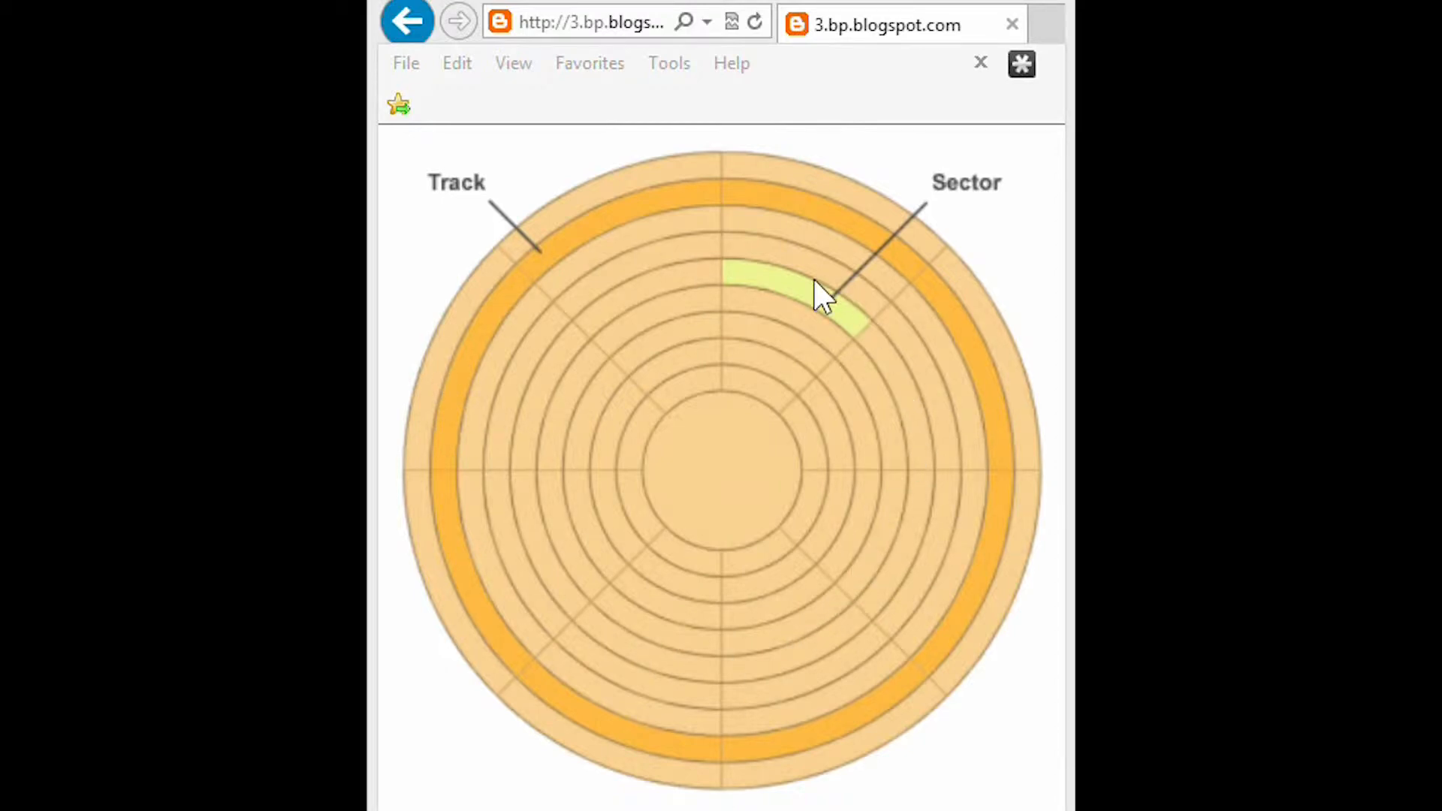
pyautogui.moveTo(634, 313)
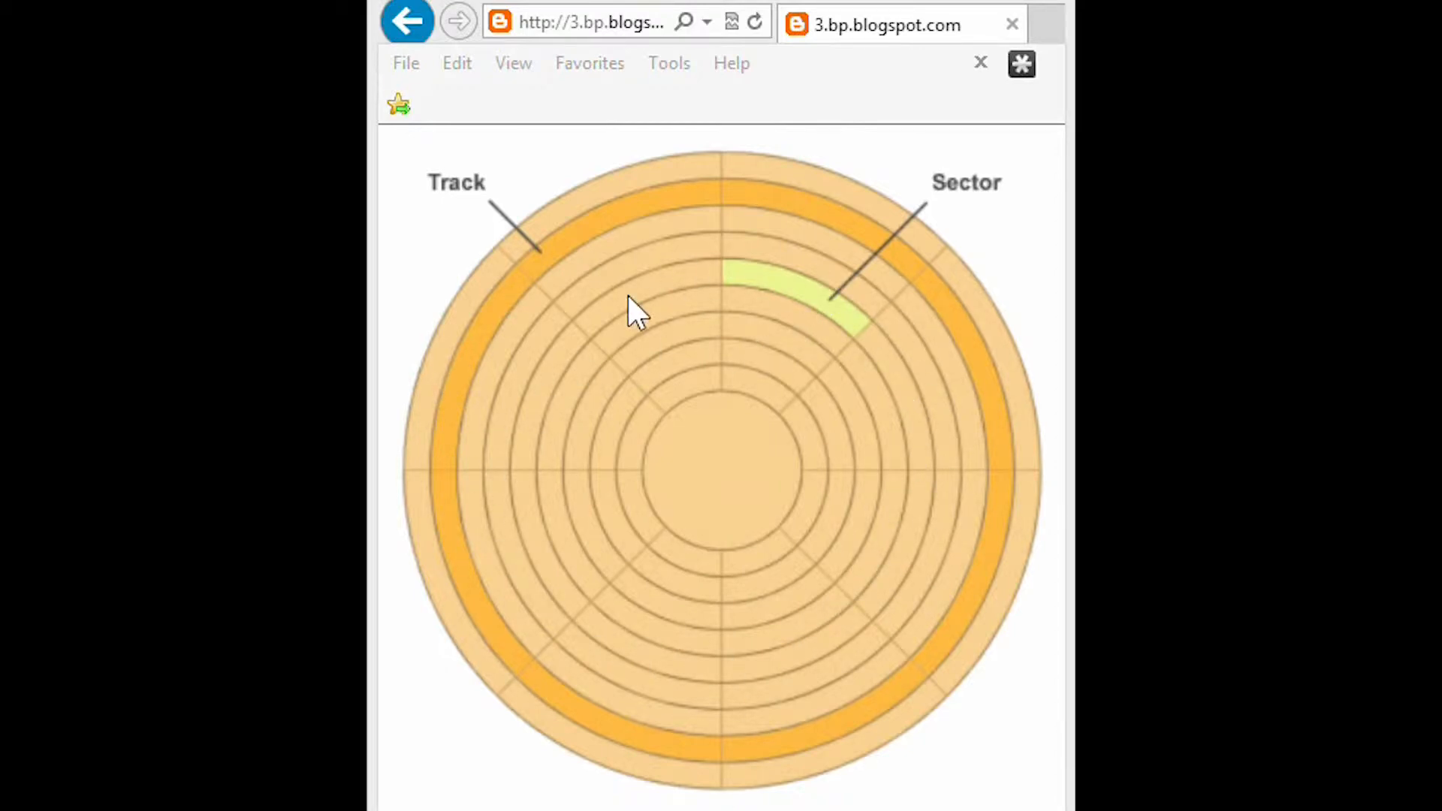
pyautogui.moveTo(952, 261)
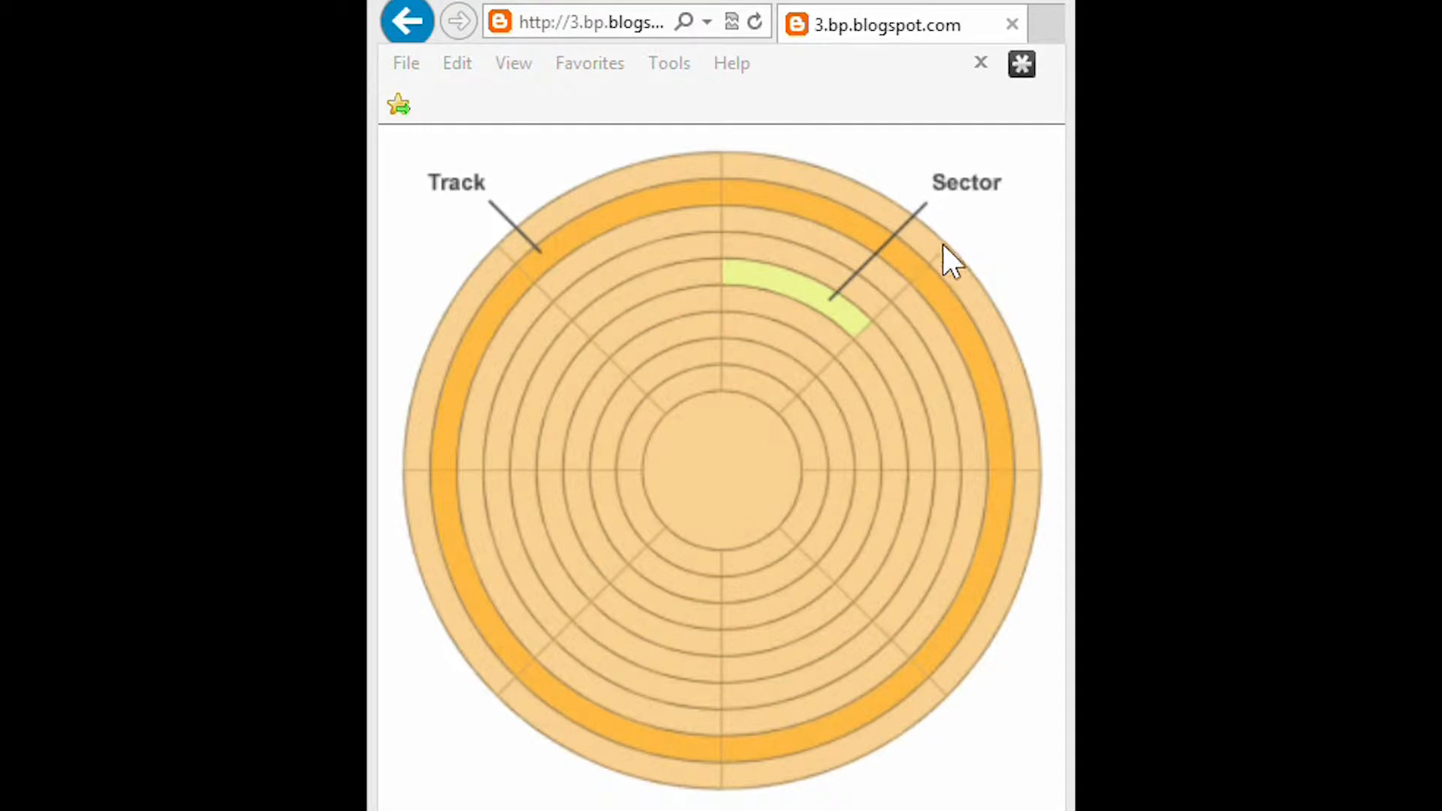
pyautogui.moveTo(752, 564)
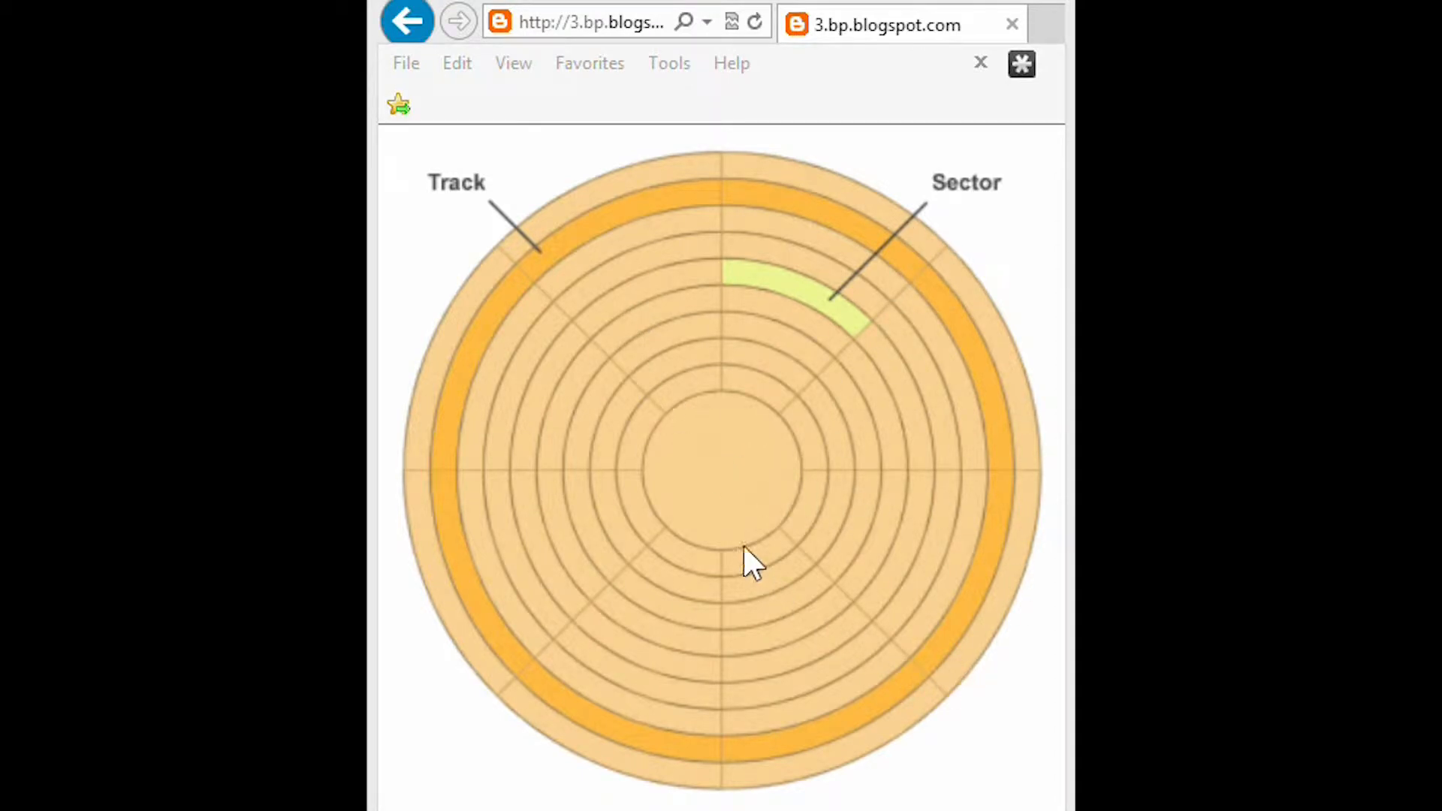
pyautogui.moveTo(767, 326)
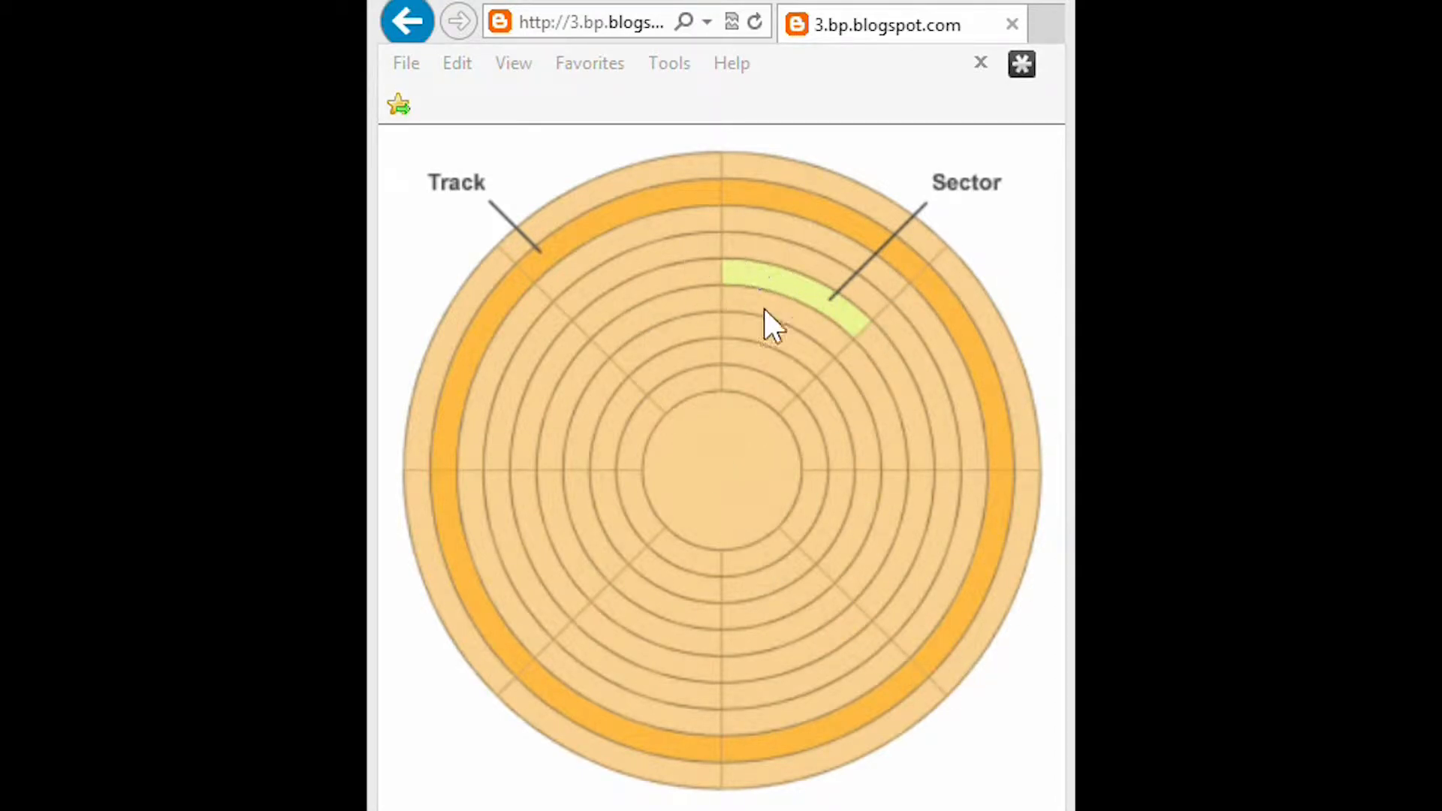
pyautogui.moveTo(737, 304)
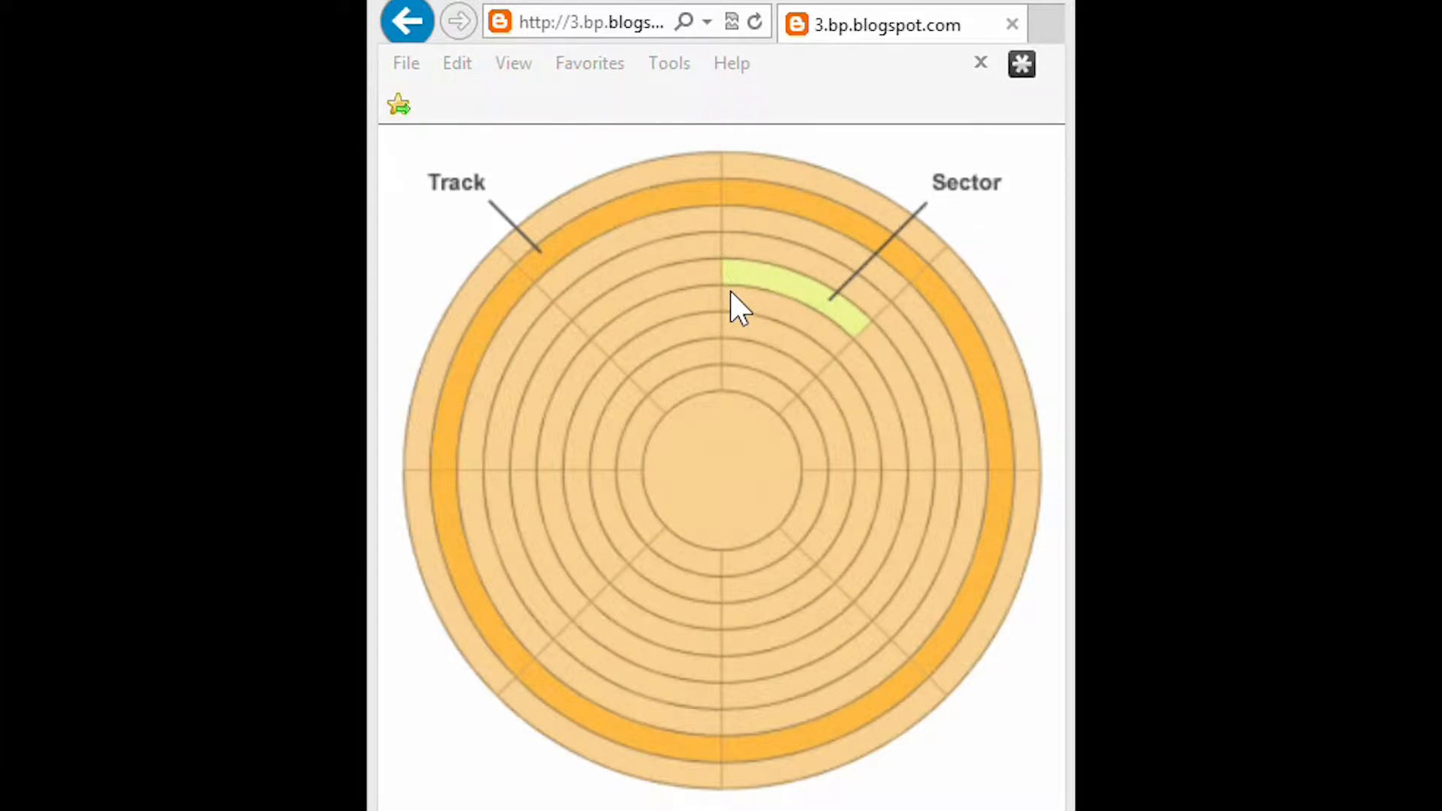
pyautogui.moveTo(603, 437)
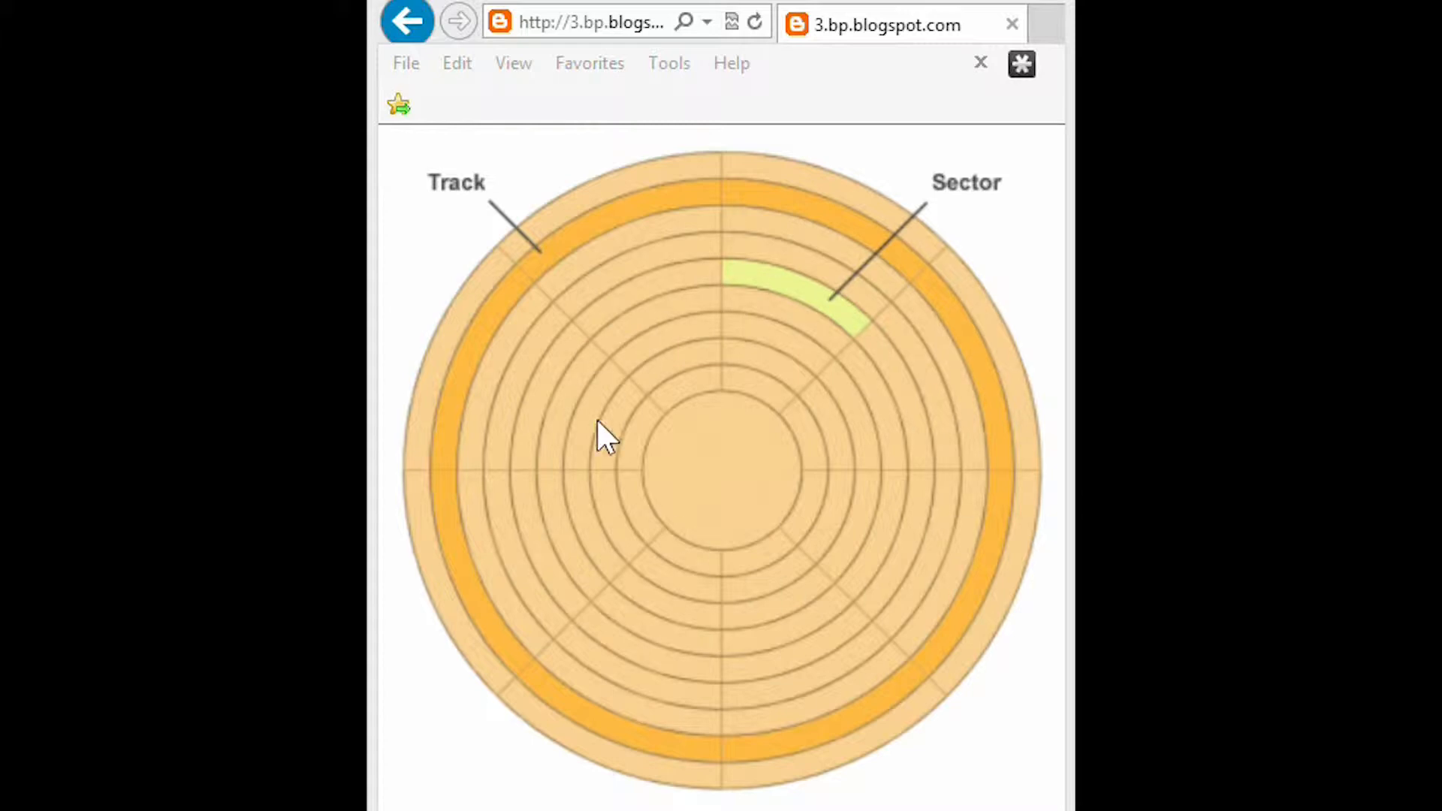
pyautogui.moveTo(905, 409)
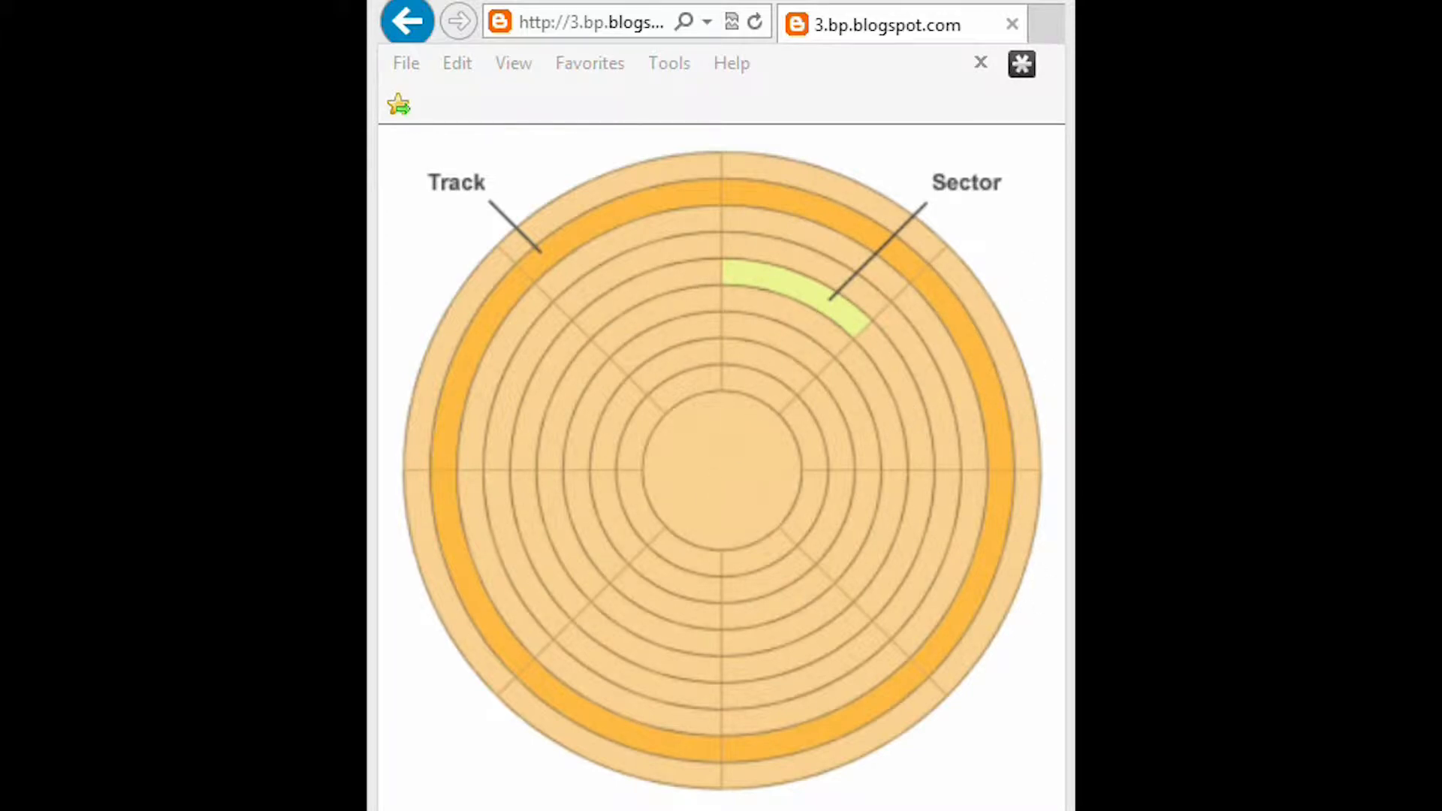
pyautogui.moveTo(731, 299)
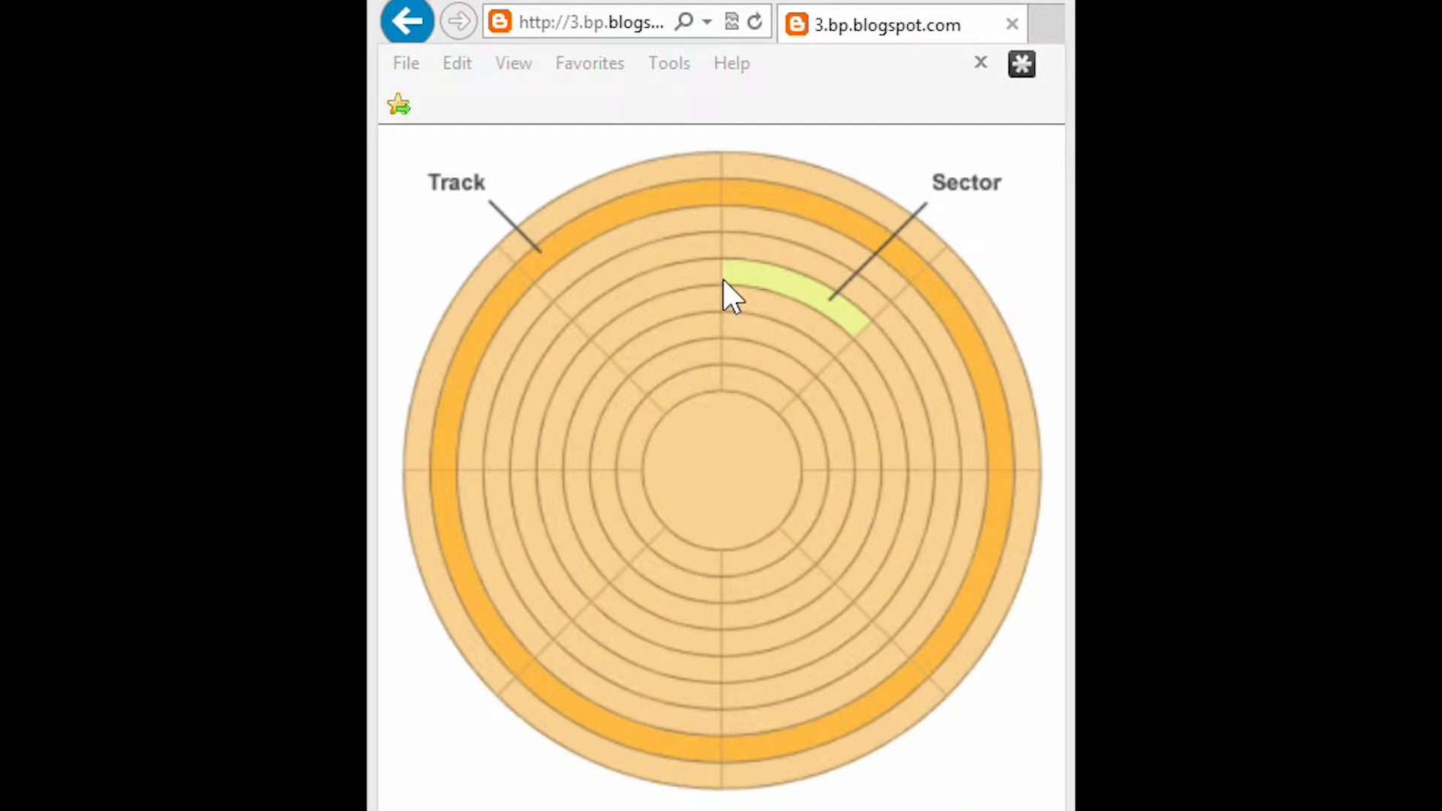
pyautogui.moveTo(860, 347)
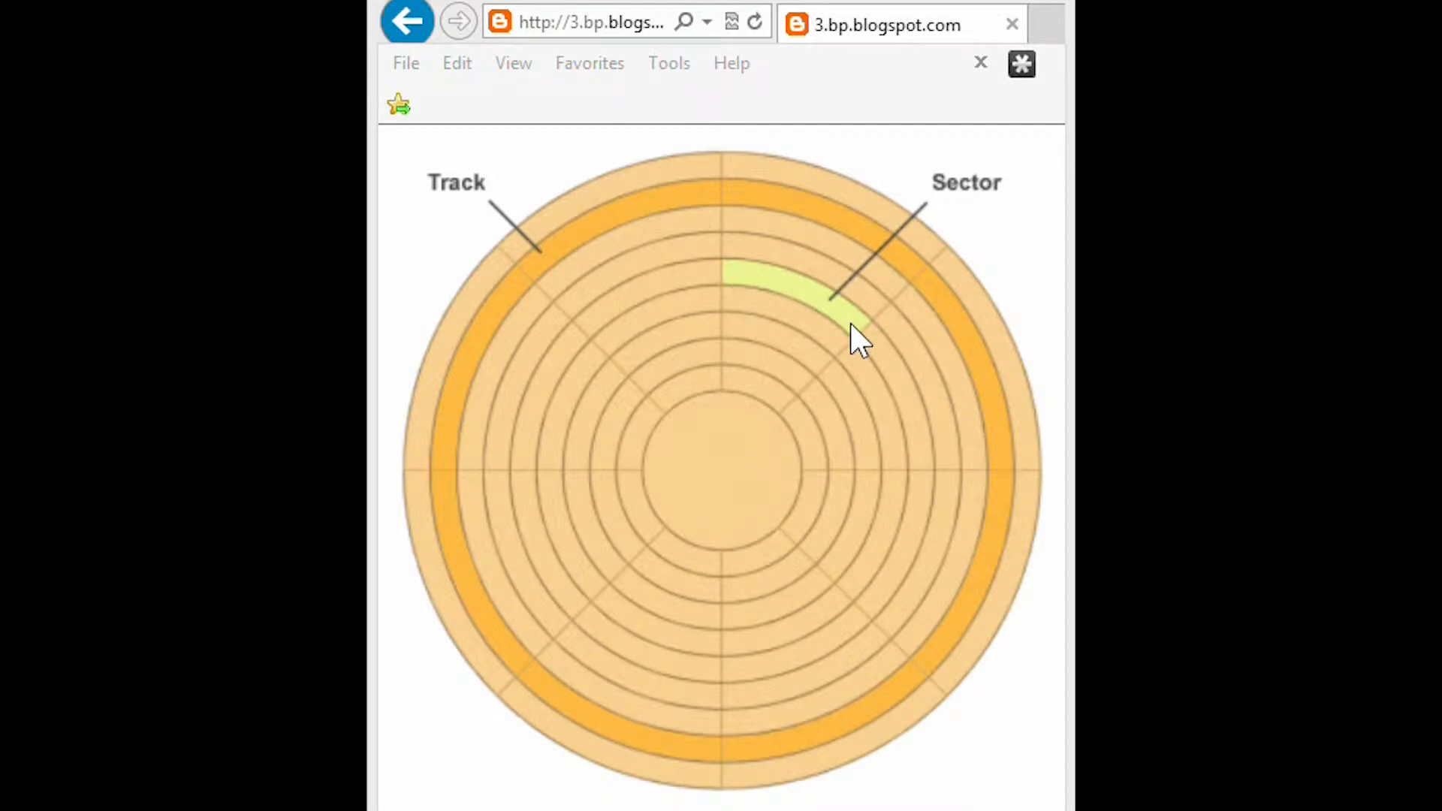
pyautogui.moveTo(767, 294)
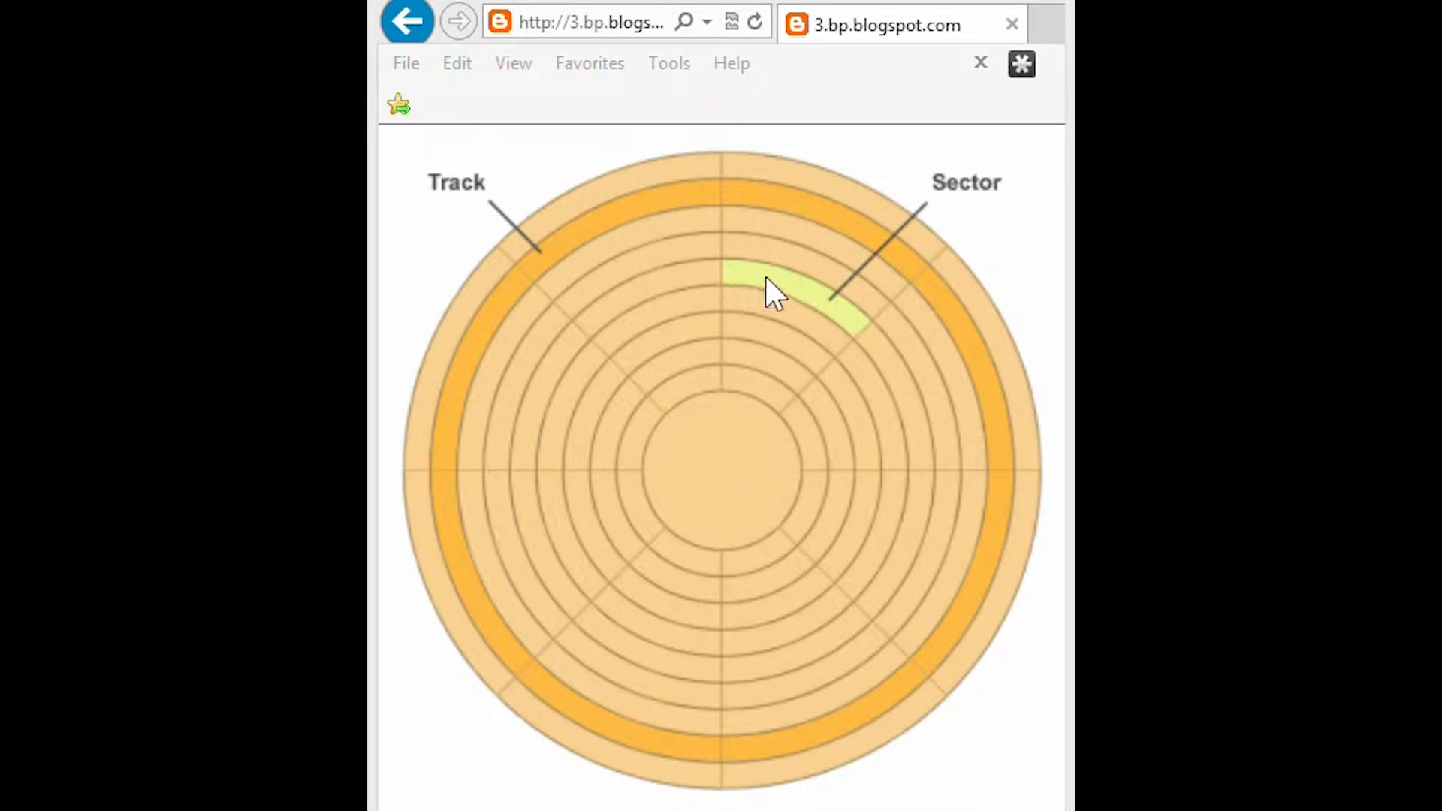
pyautogui.moveTo(841, 321)
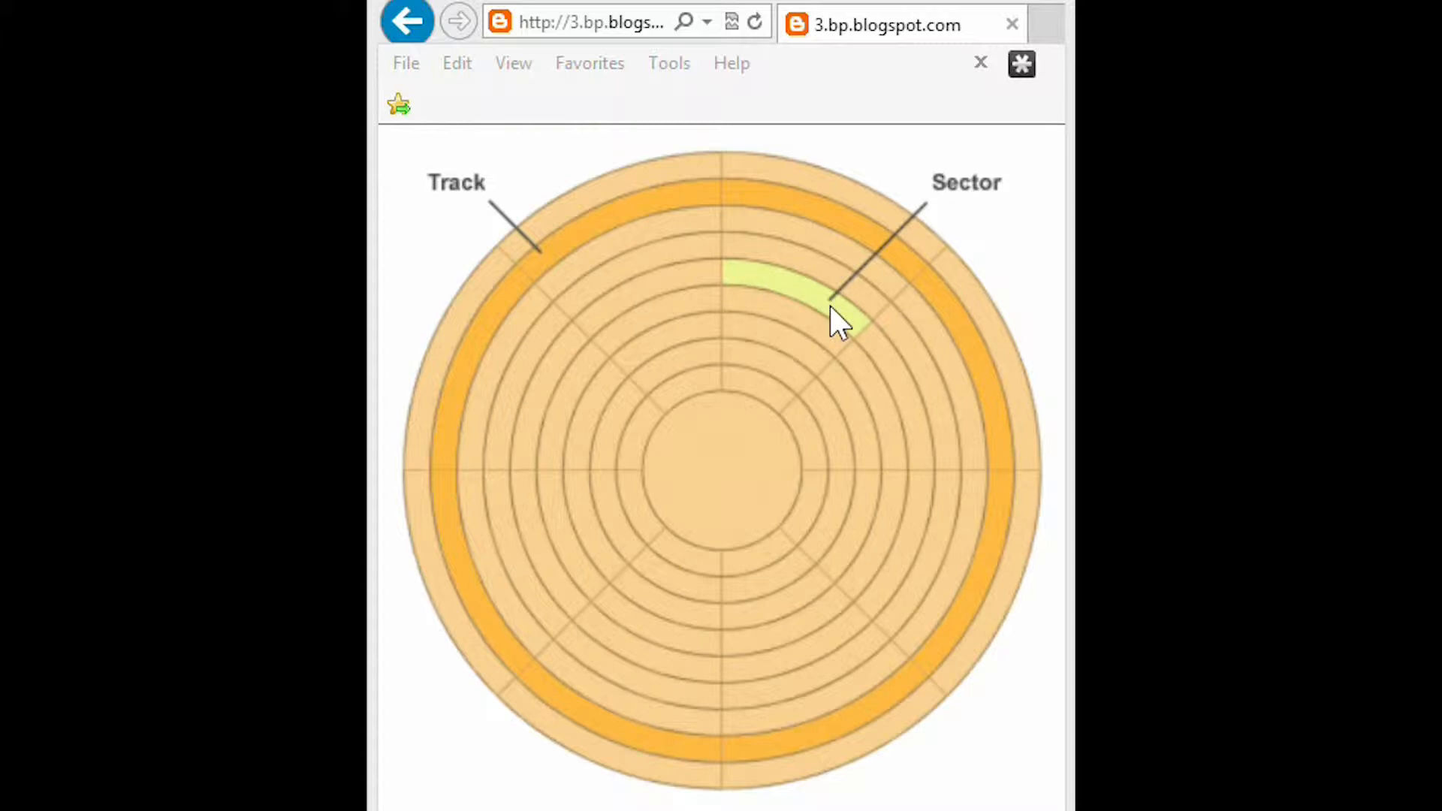
pyautogui.moveTo(874, 560)
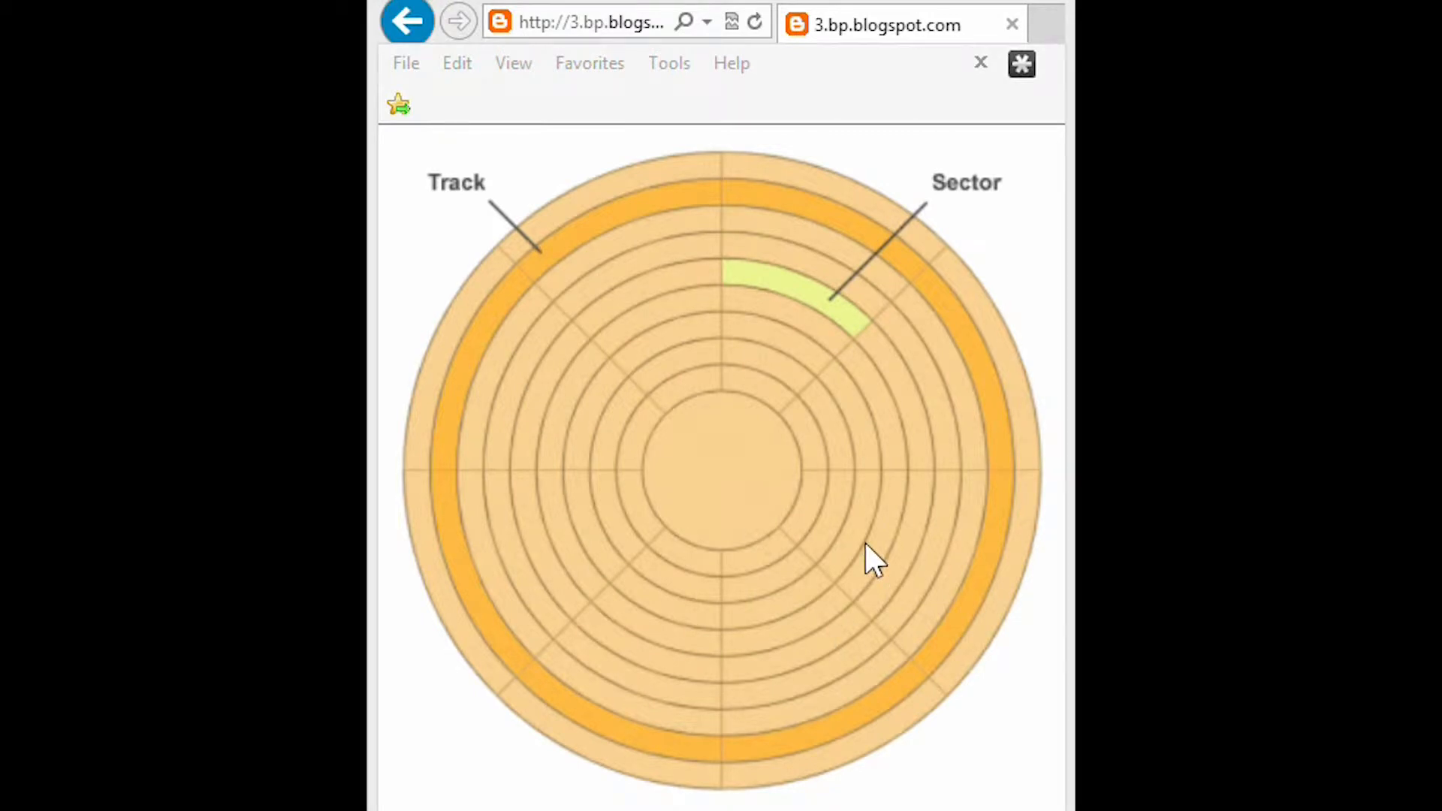
pyautogui.moveTo(797, 485)
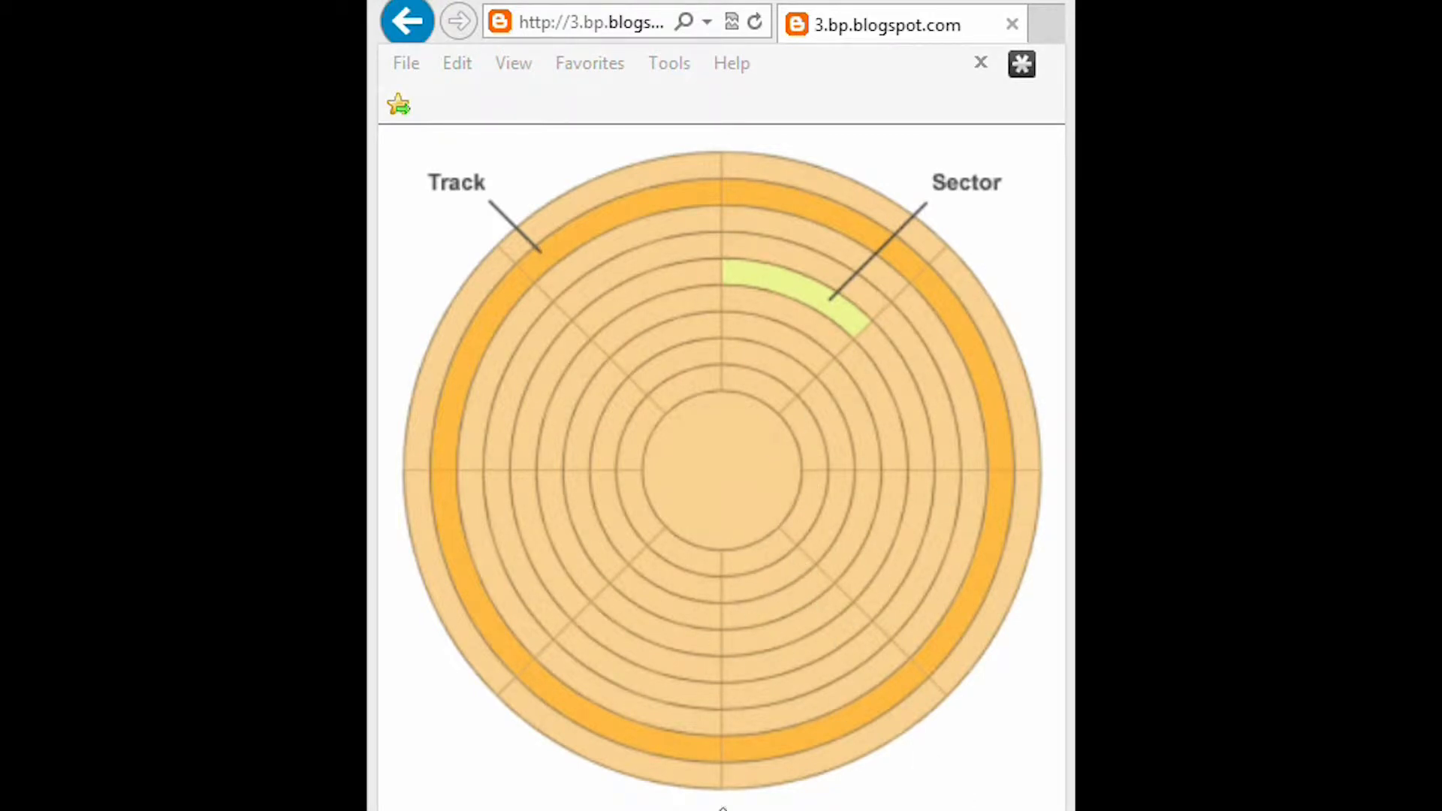
pyautogui.moveTo(763, 299)
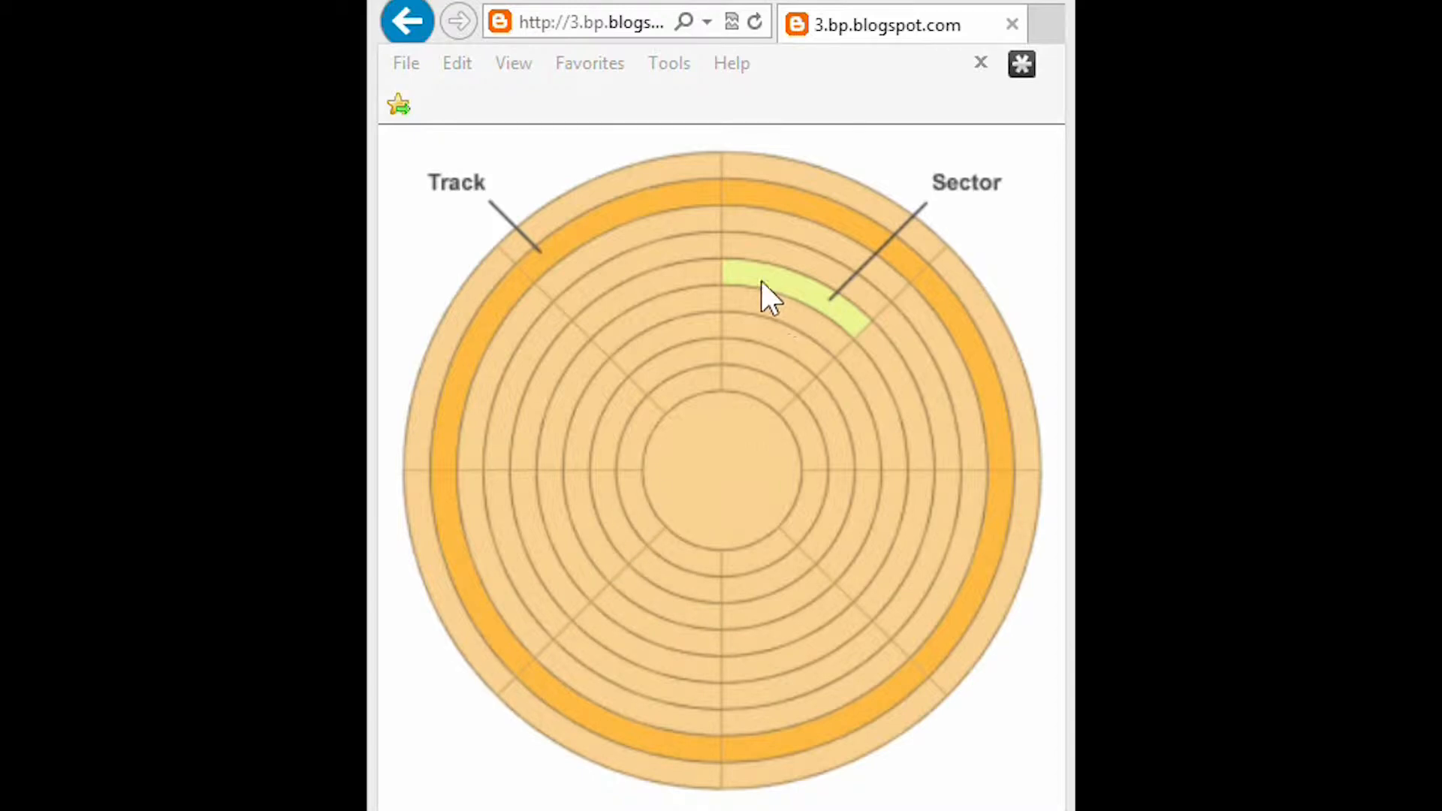
pyautogui.moveTo(865, 345)
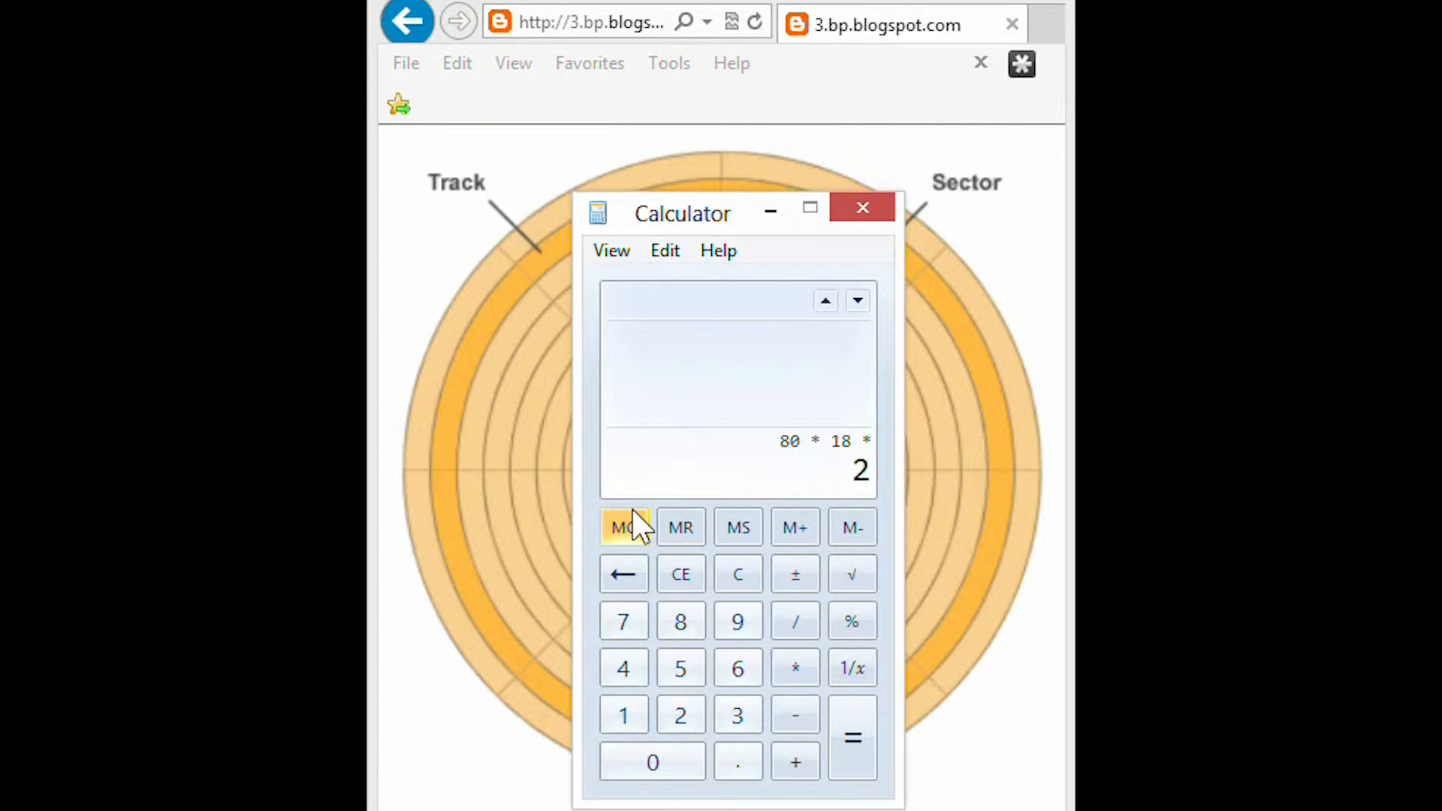
# Multiply 80 by 18 by 2 to reach 2,880 and start the factor 512.
pyautogui.click(793, 667)
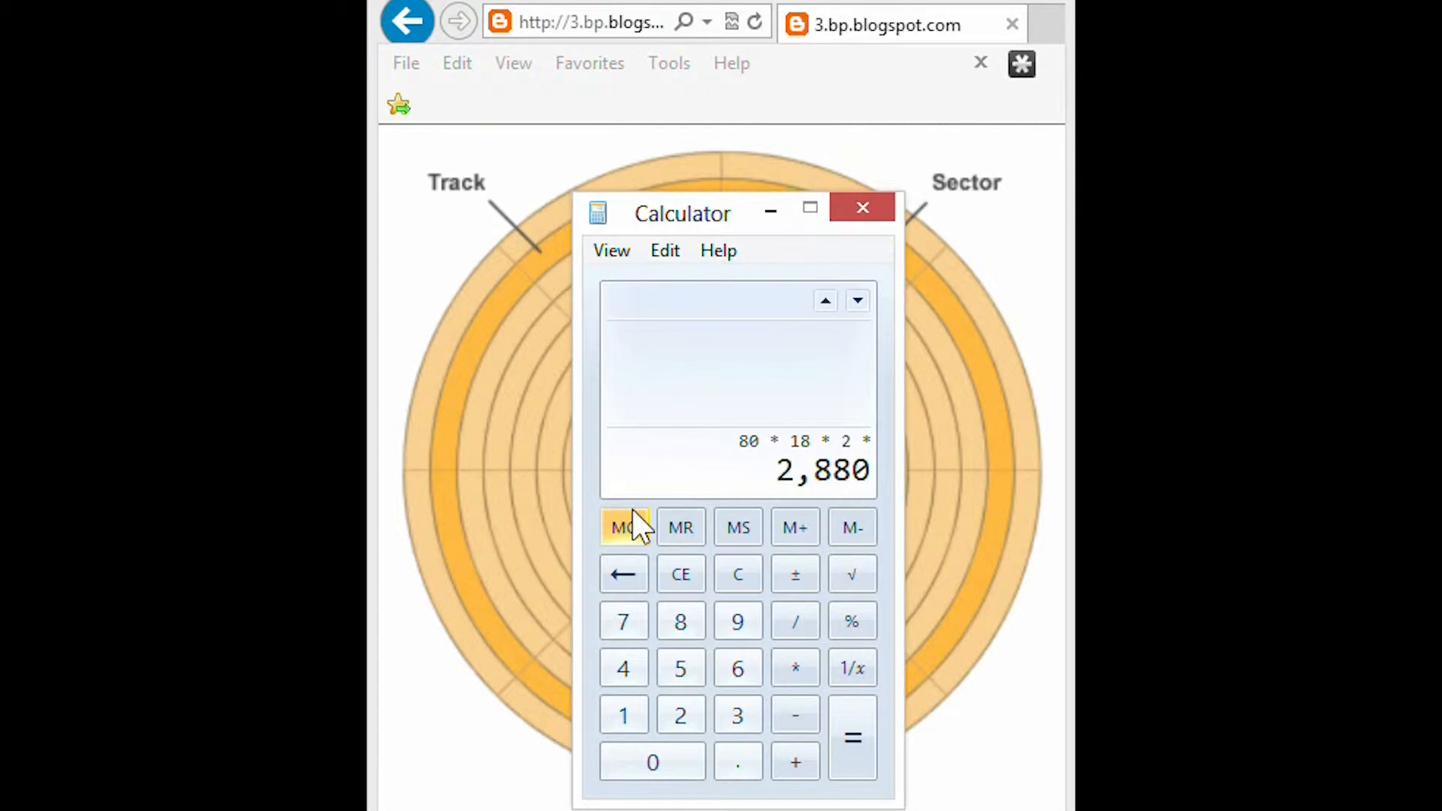
pyautogui.click(679, 666)
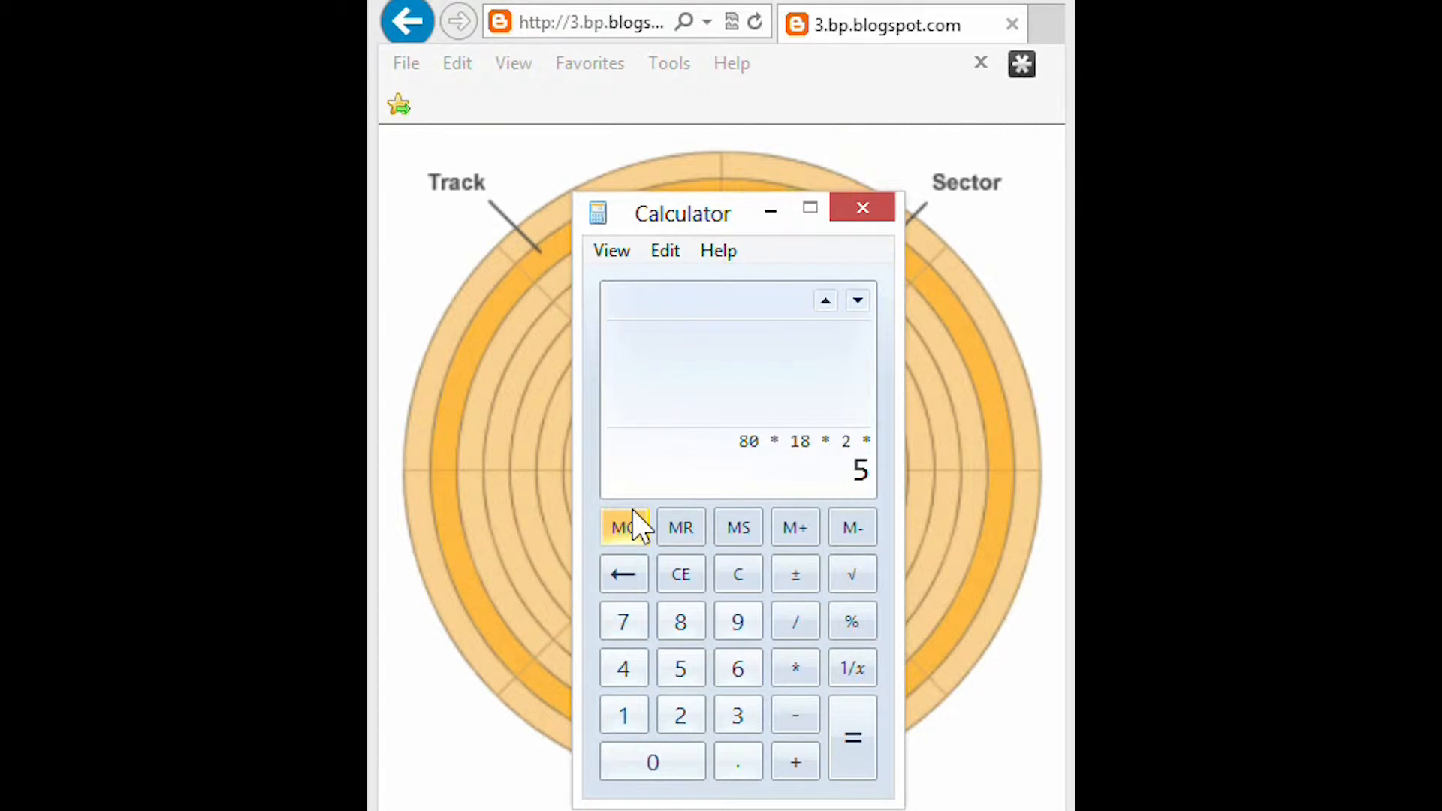
pyautogui.click(850, 737)
pyautogui.write('10')
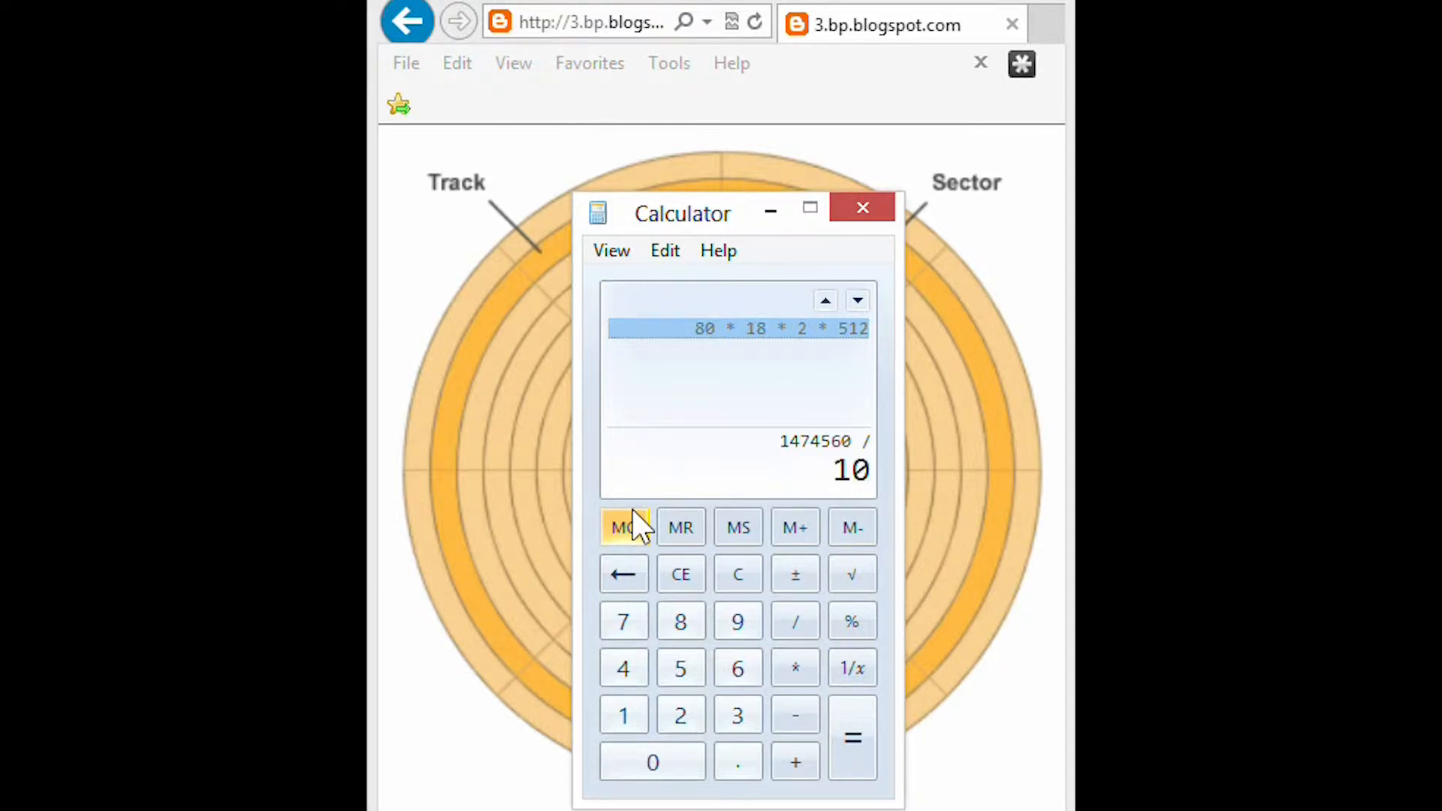
# Complete 80 × 18 × 2 × 512 = 1,474,560 and divide by 1024 to show 1,440.
pyautogui.click(850, 736)
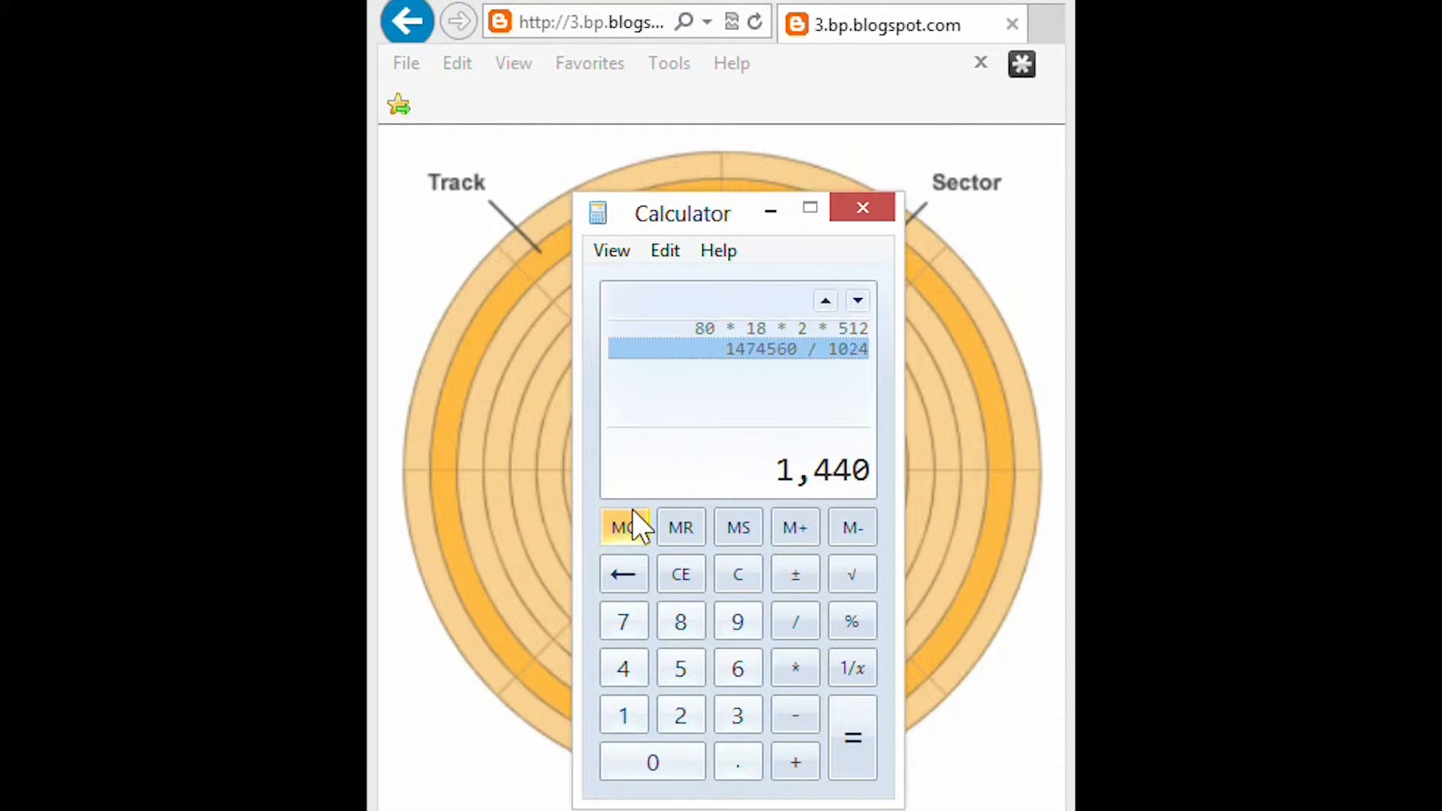